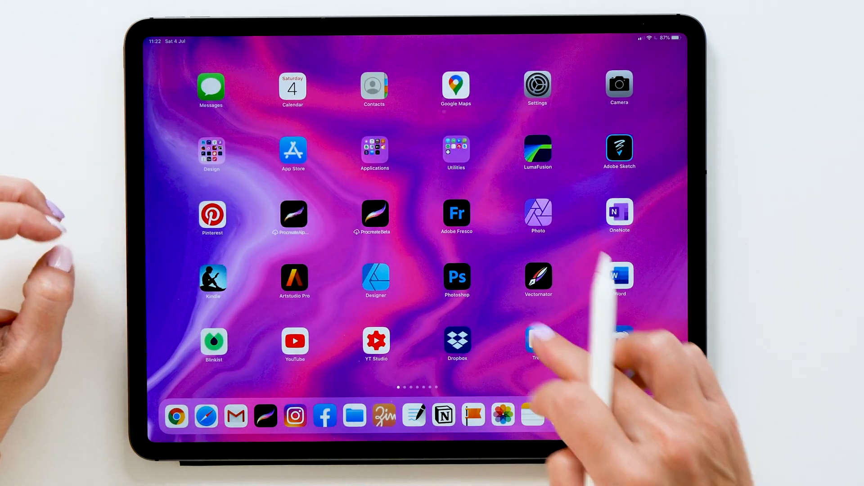
Step: Launch Designer and create a landscape iPad 12.9" document at 300 DPI
{"action": "left_click", "coordinate": [376, 280]}
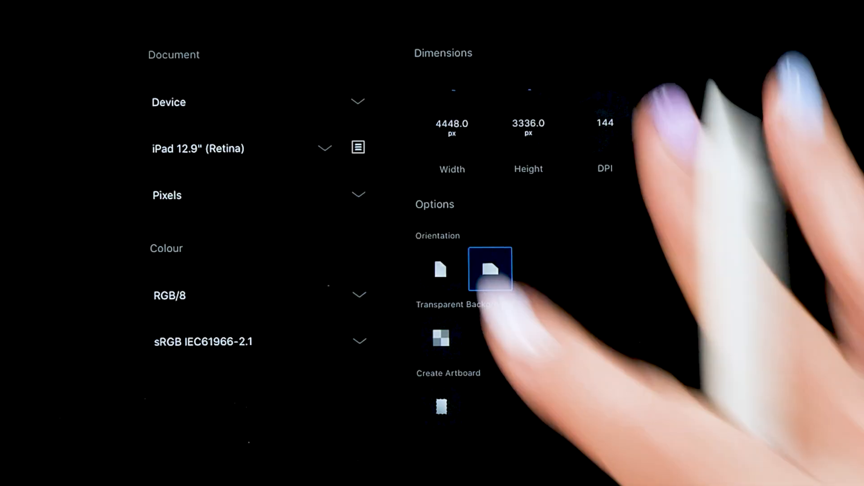
{"action": "left_click", "coordinate": [489, 269]}
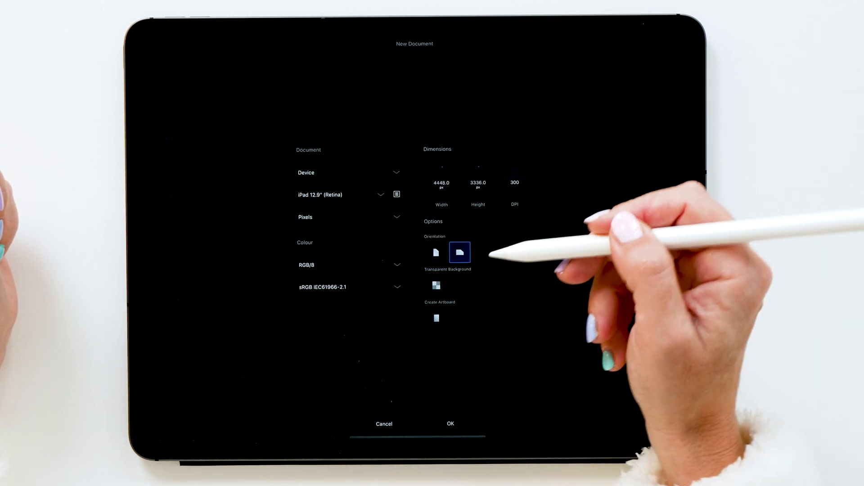
{"action": "left_click", "coordinate": [436, 319]}
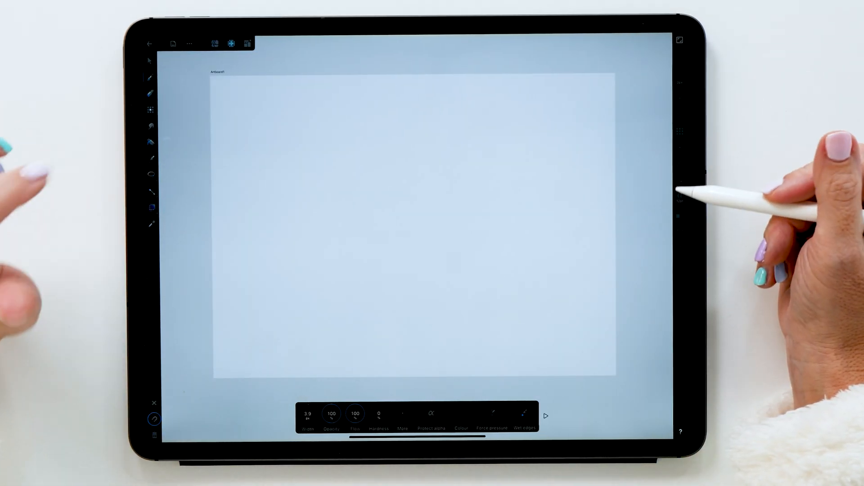
Step: Pencil-sketch stacked layout boxes and a centre divider across the artboard
{"action": "left_click", "coordinate": [398, 81]}
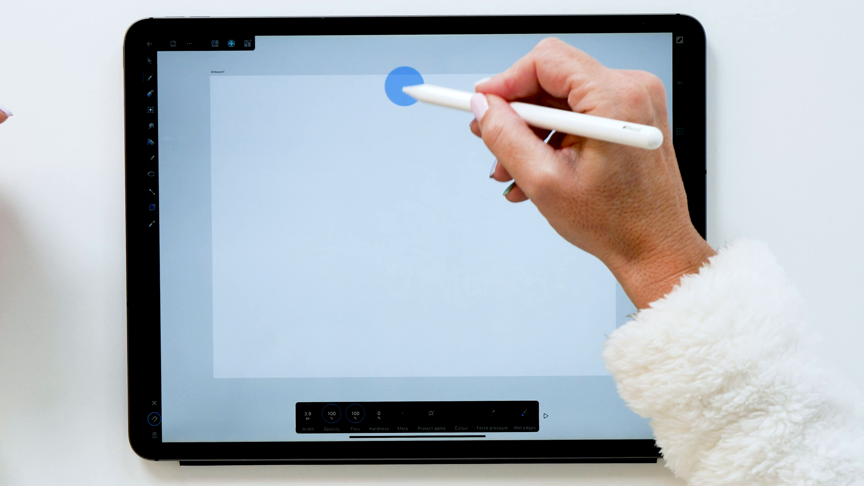
{"action": "left_click_drag", "start_coordinate": [403, 83], "coordinate": [405, 353]}
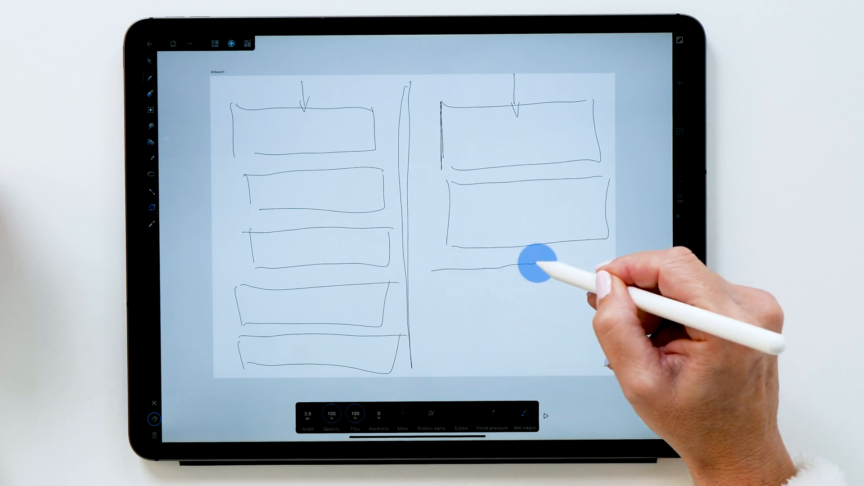
{"action": "mouse_move", "coordinate": [436, 294]}
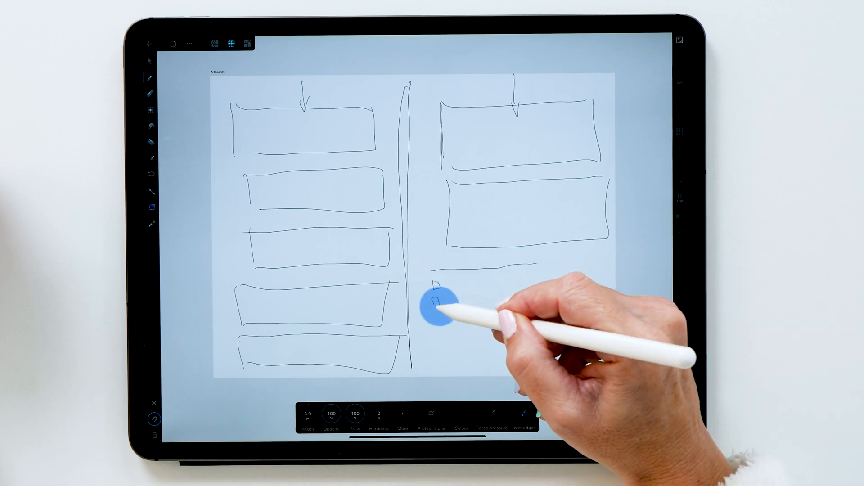
{"action": "left_click_drag", "start_coordinate": [435, 286], "coordinate": [438, 358]}
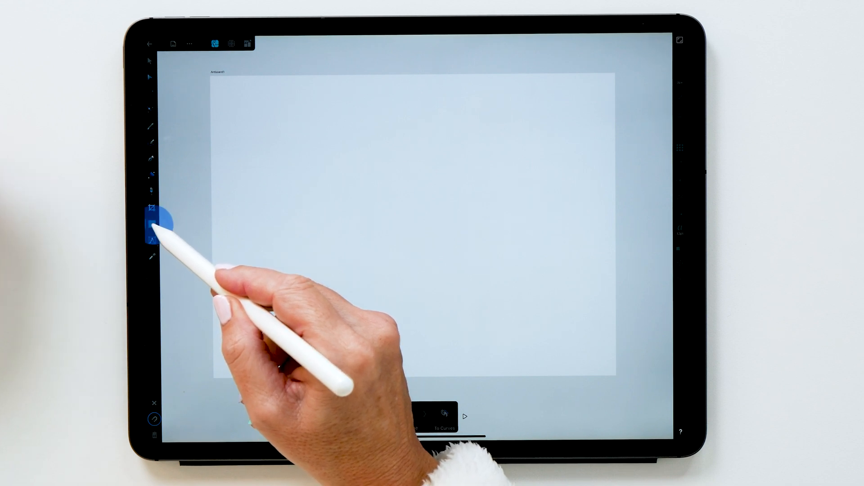
Step: Draw a wide rectangle near the artboard's top-left with the Rectangle tool
{"action": "left_click", "coordinate": [153, 223]}
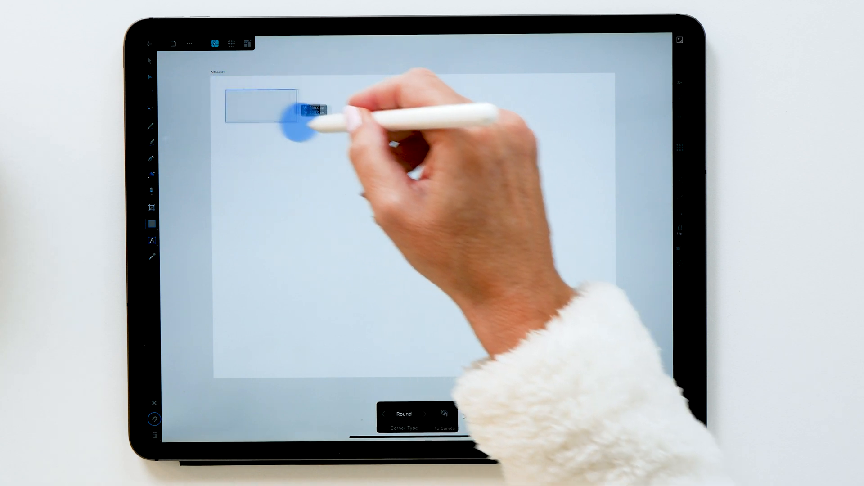
{"action": "left_click_drag", "start_coordinate": [294, 110], "coordinate": [403, 127]}
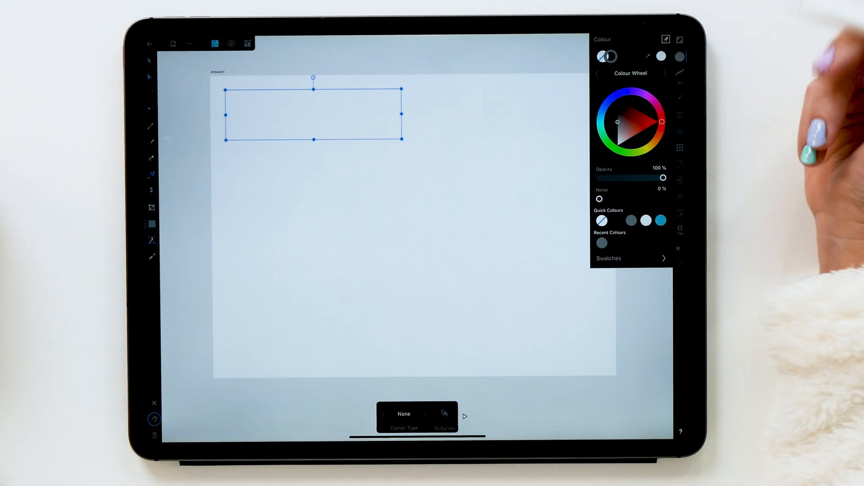
{"action": "left_click", "coordinate": [622, 58]}
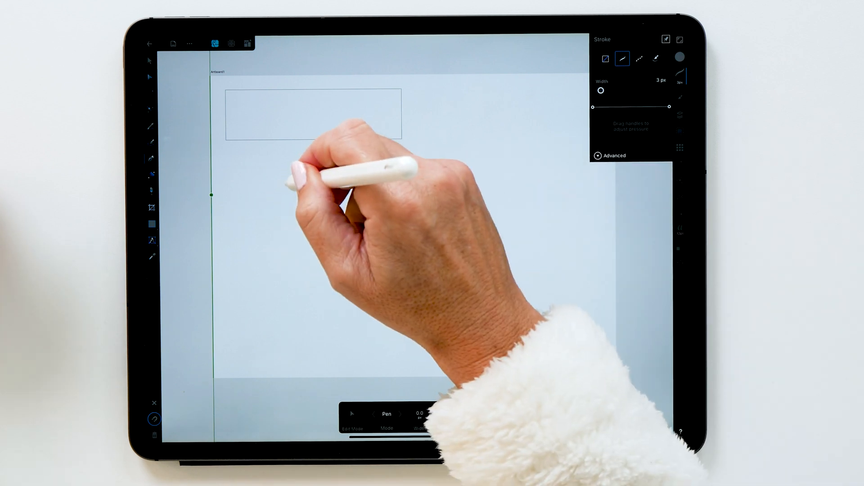
Step: Drag the stroke width slider to make the rectangle's outline 3 px
{"action": "left_click_drag", "start_coordinate": [288, 183], "coordinate": [366, 183]}
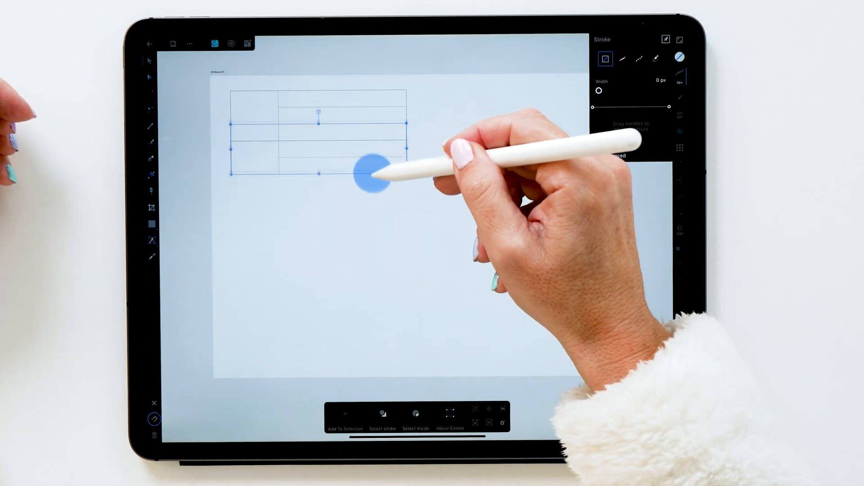
Step: Resize the ruled day box by dragging its handle
{"action": "left_click_drag", "start_coordinate": [372, 174], "coordinate": [377, 207]}
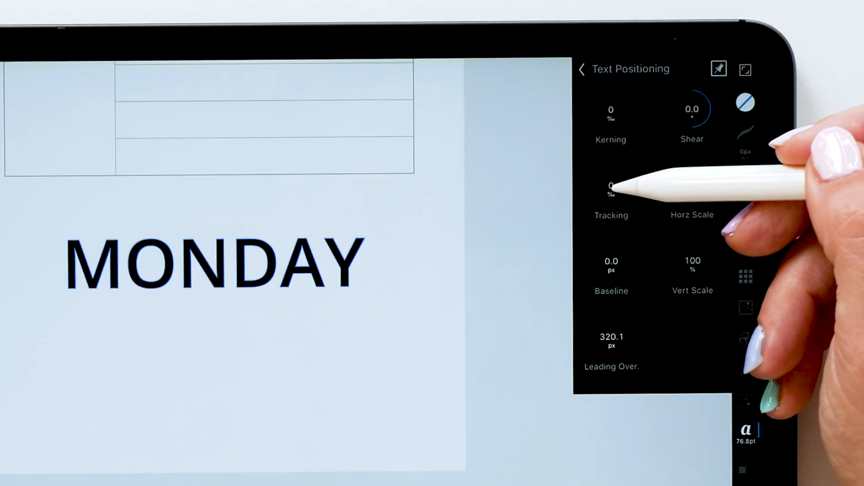
Step: Drag the Tracking value up to widen MONDAY's letter spacing
{"action": "left_click_drag", "start_coordinate": [610, 188], "coordinate": [691, 187]}
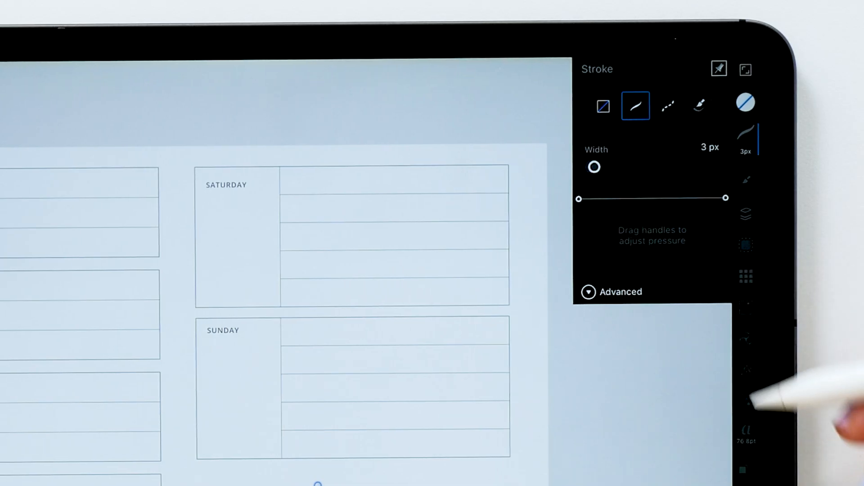
Step: Give the line beneath SUNDAY a dashed stroke with dash 8 and gap 12
{"action": "left_click", "coordinate": [746, 307]}
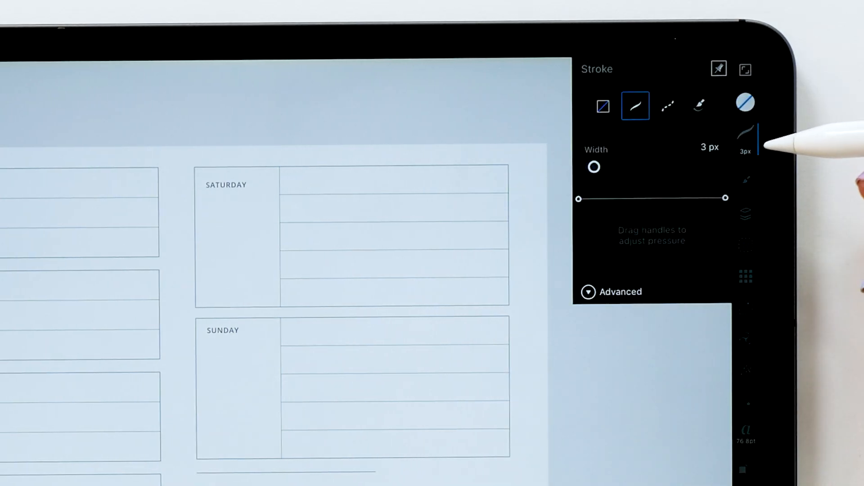
{"action": "left_click", "coordinate": [667, 105]}
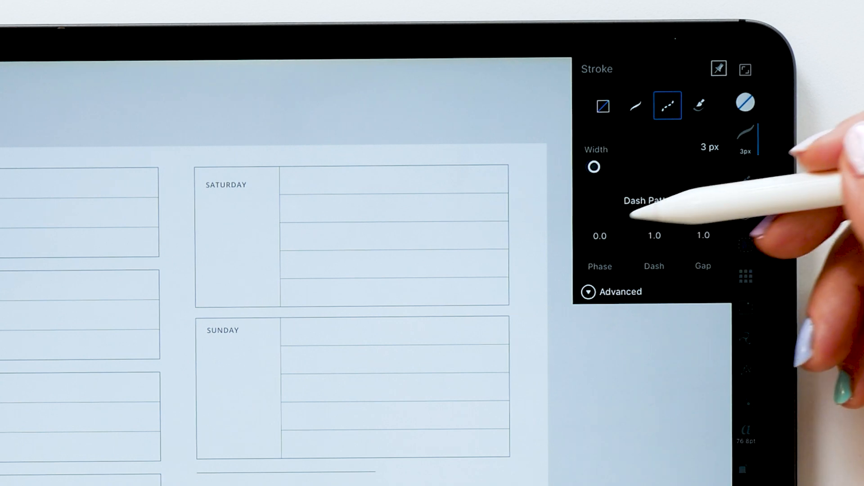
{"action": "left_click", "coordinate": [599, 236]}
{"action": "type", "text": "8"}
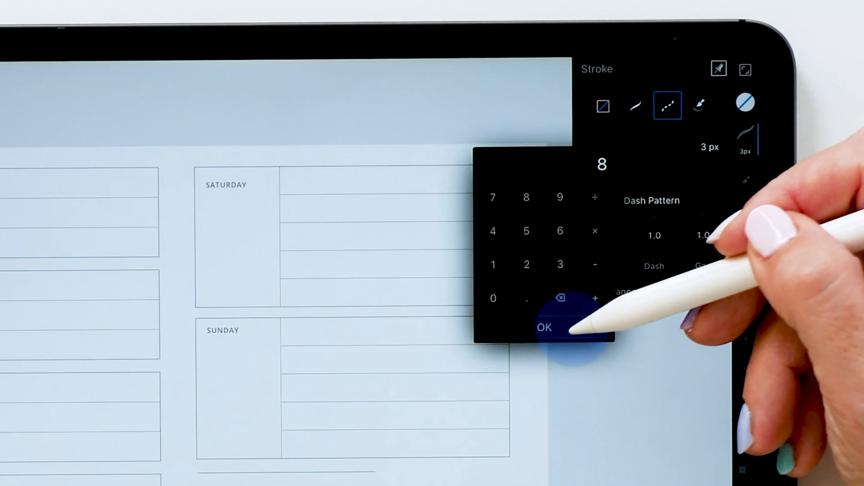
{"action": "left_click", "coordinate": [545, 327]}
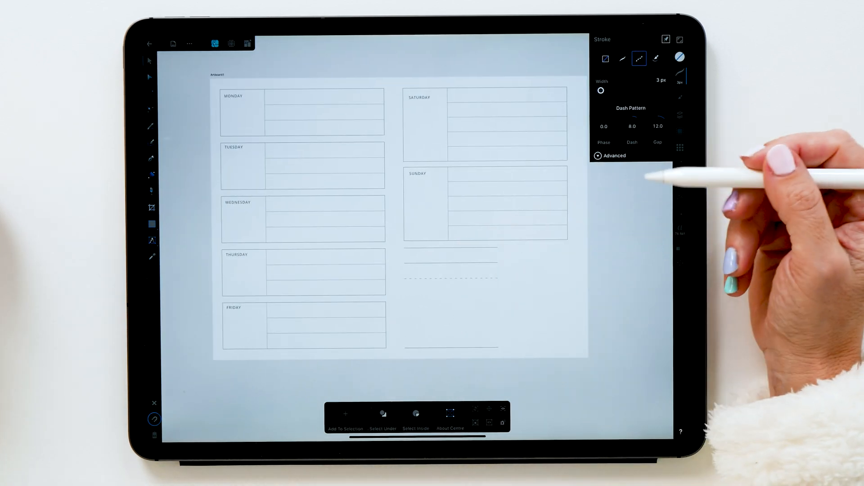
Step: Close the stroke settings below the SUNDAY box
{"action": "left_click", "coordinate": [450, 270]}
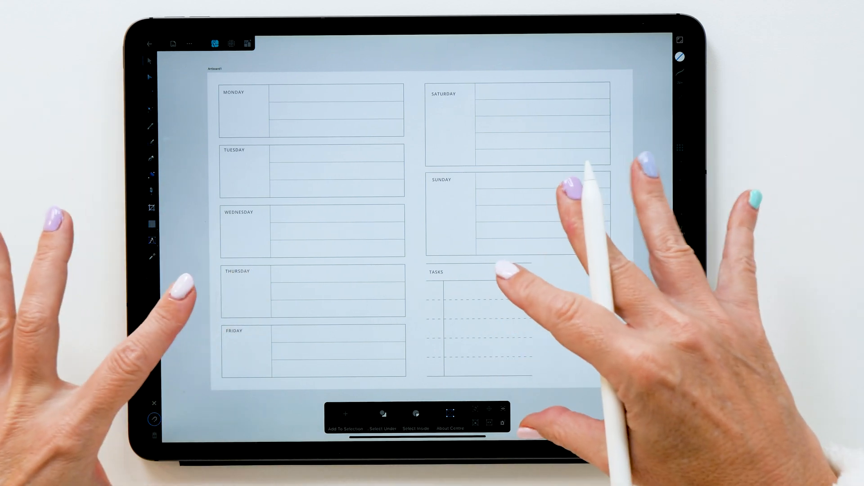
Step: Turn on a transparent canvas from the Document menu for PNG export
{"action": "left_click", "coordinate": [189, 43]}
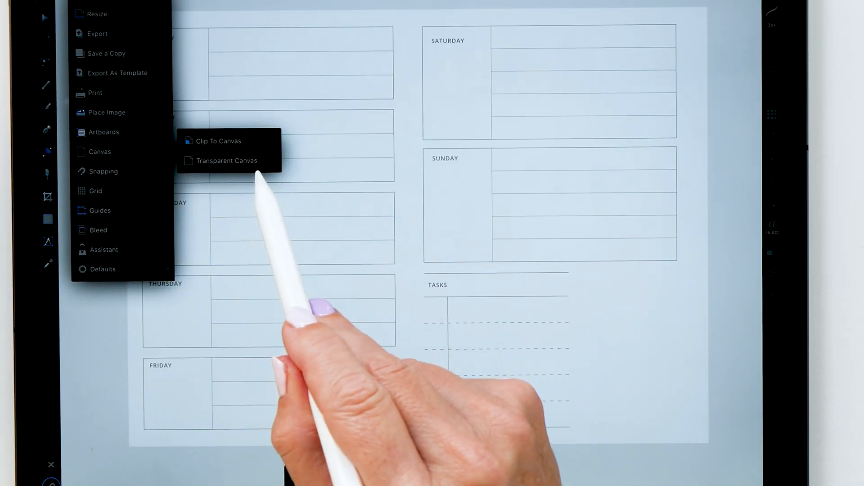
{"action": "left_click", "coordinate": [97, 33]}
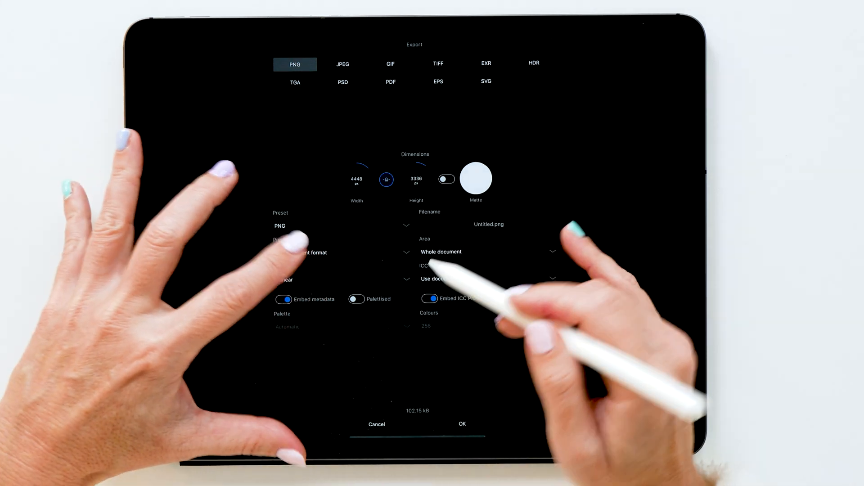